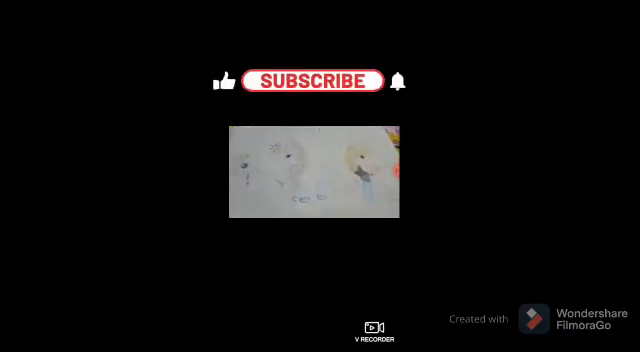
left_click(310, 82)
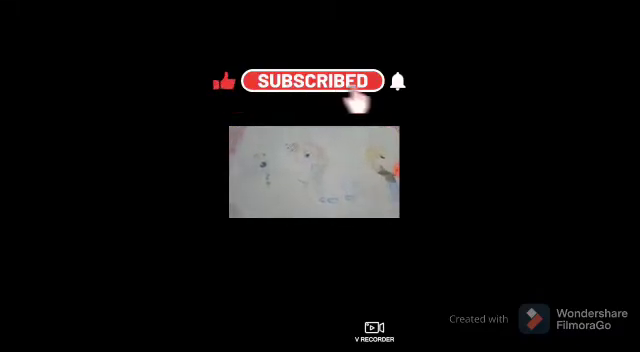